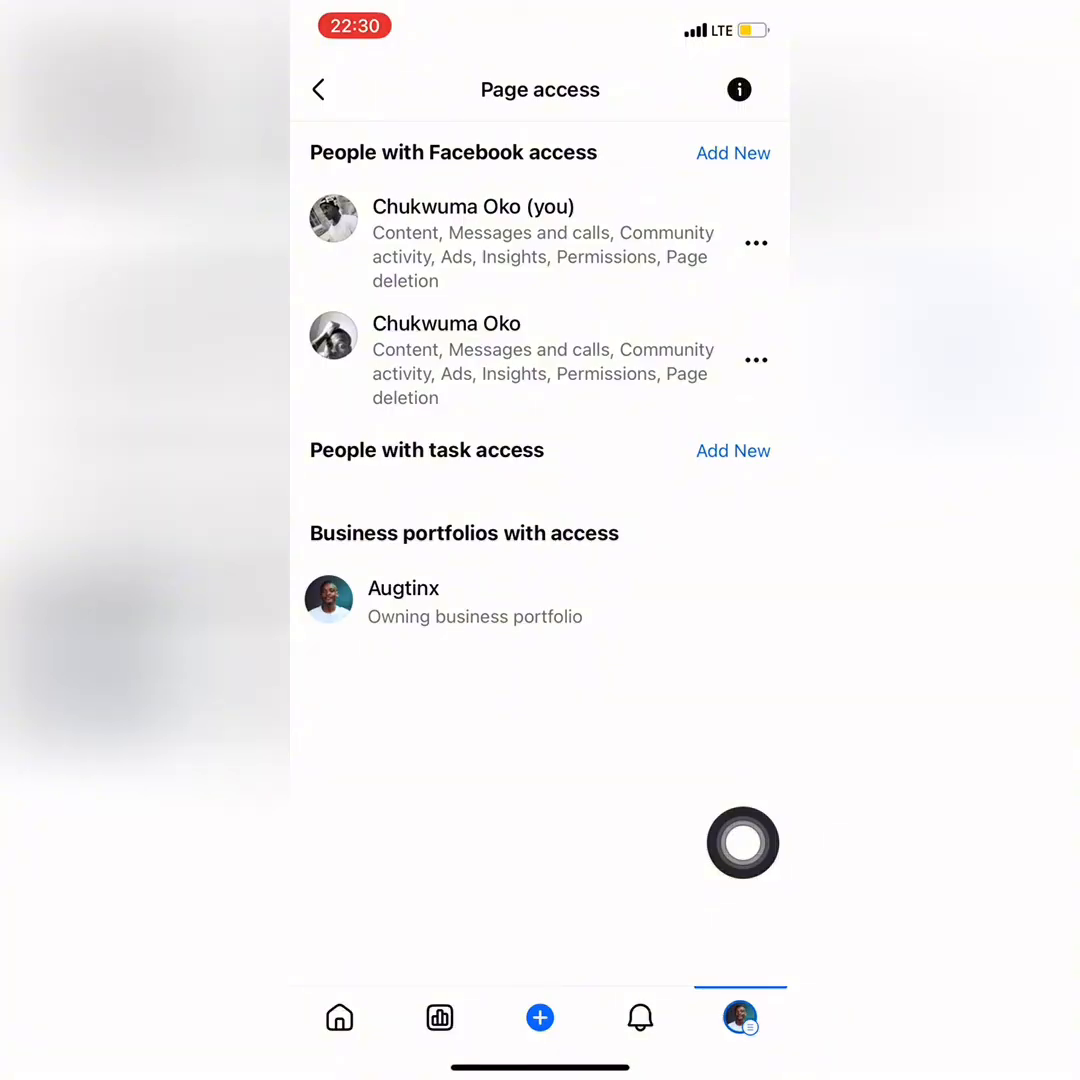
Back out of Page access and the professional dashboard to the Facebook menu.
{"action": "left_click", "coordinate": [318, 88]}
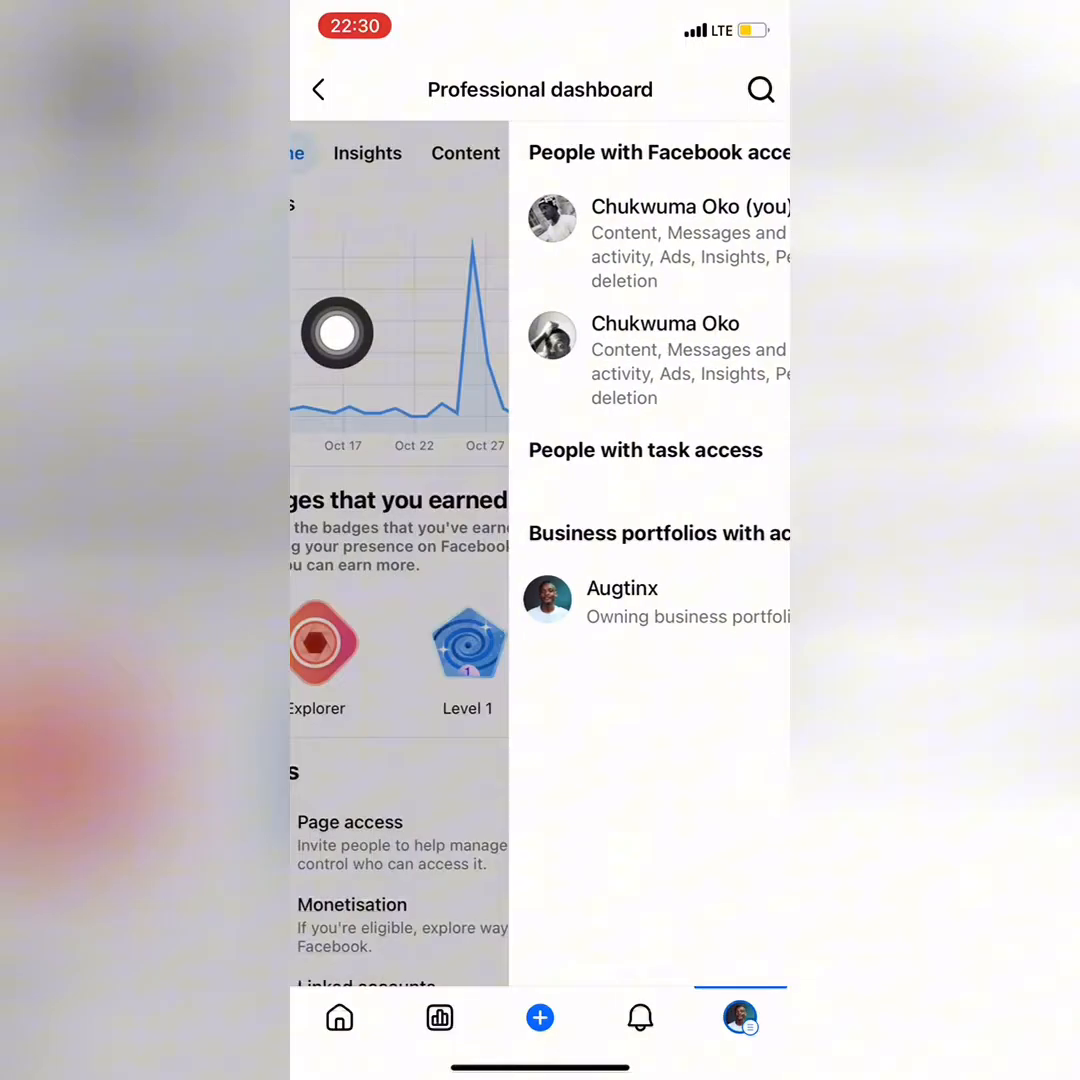
{"action": "left_click", "coordinate": [318, 88]}
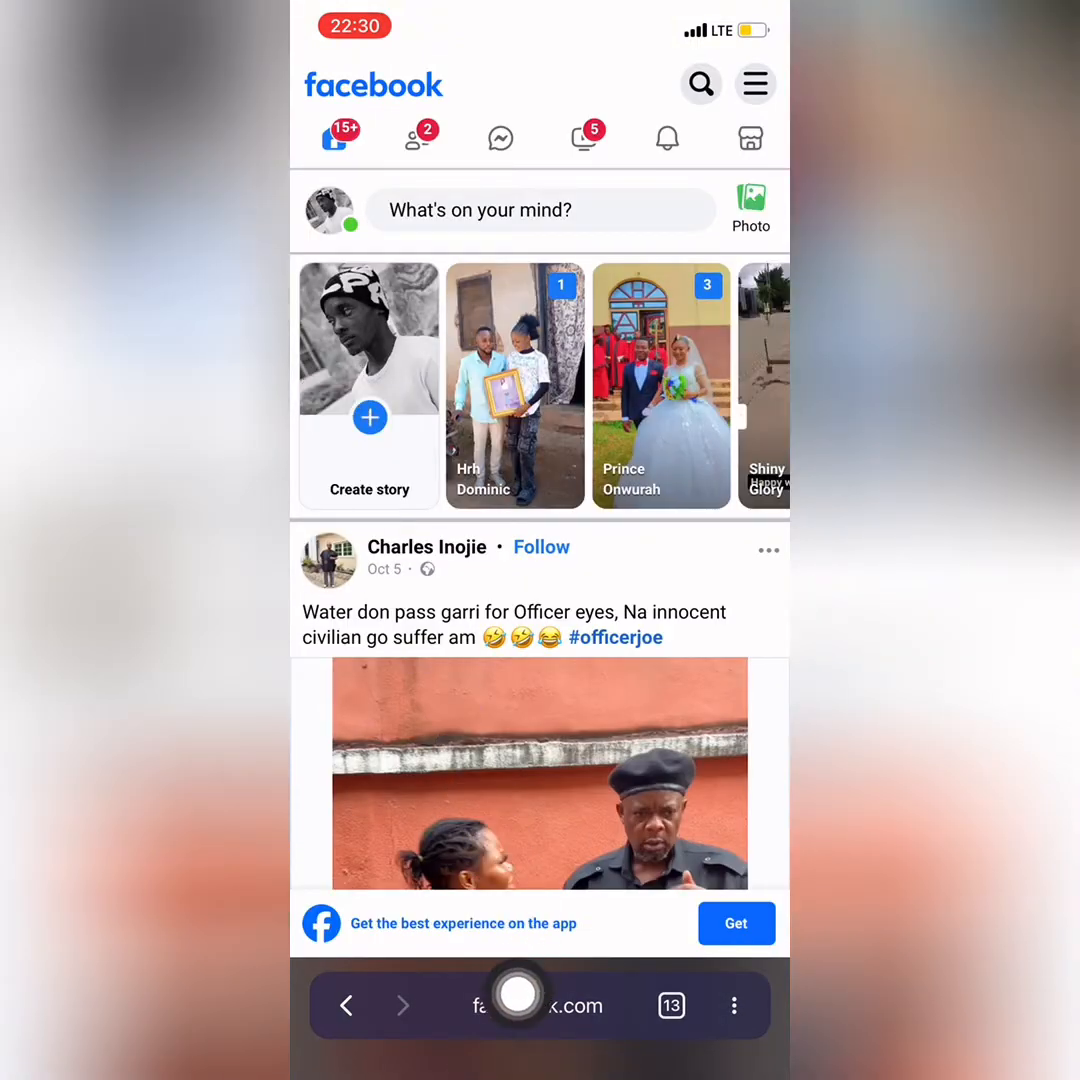
{"action": "mouse_move", "coordinate": [744, 640]}
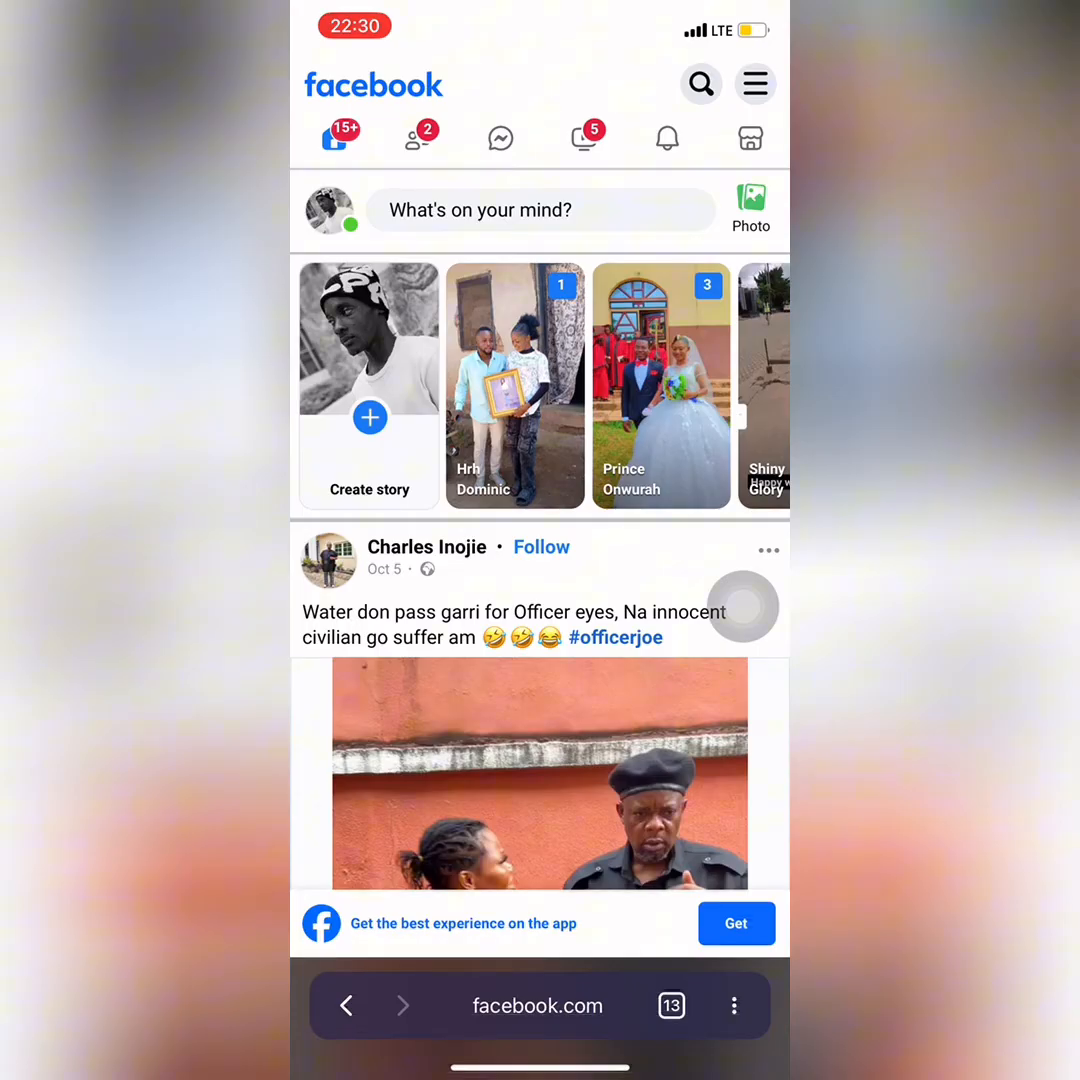
Begin entering business.facebook.com in the browser's address bar.
{"action": "left_click", "coordinate": [536, 1004]}
{"action": "type", "text": "bus"}
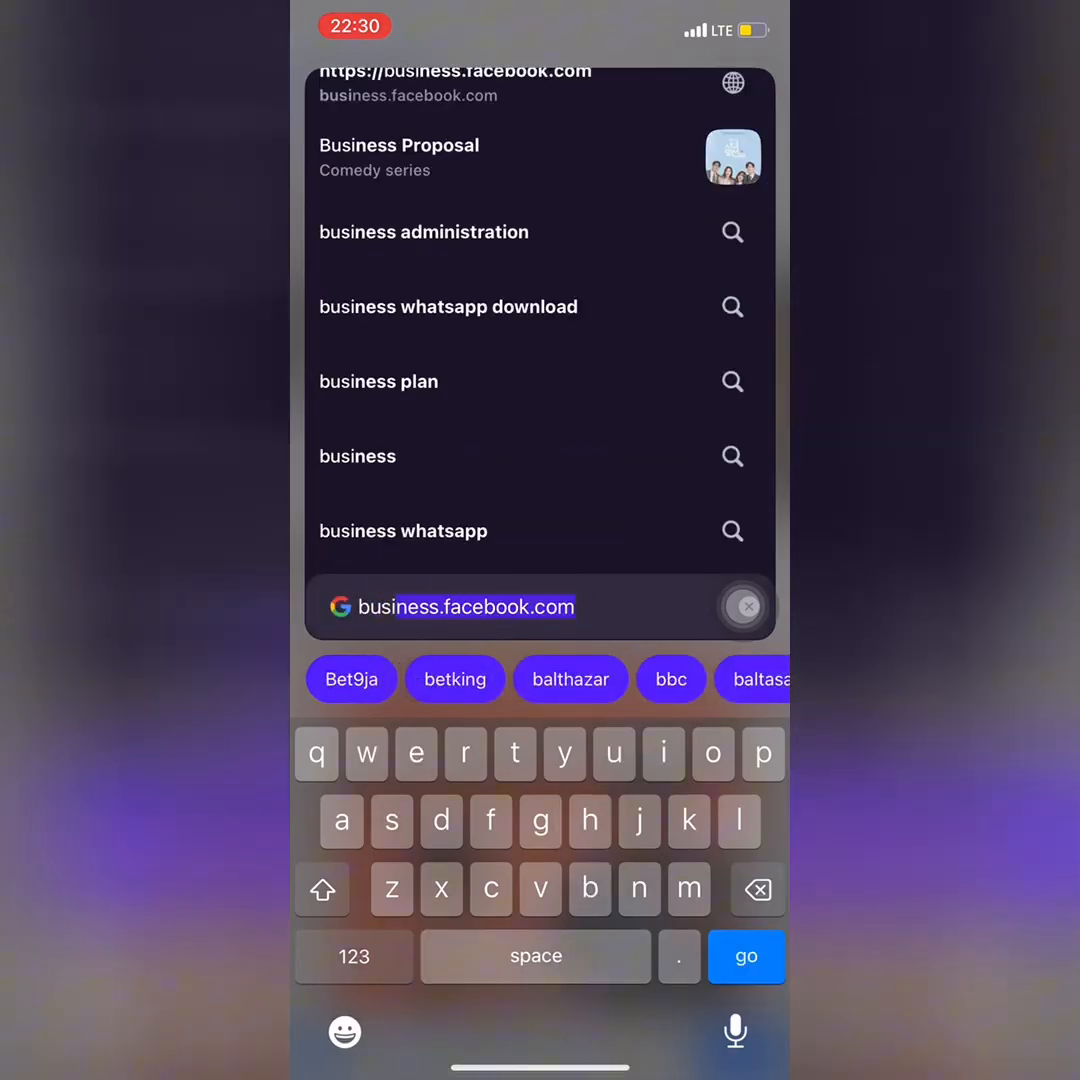
Load business.facebook.com to reach the Augtinx Meta Business Suite home.
{"action": "left_click", "coordinate": [744, 606]}
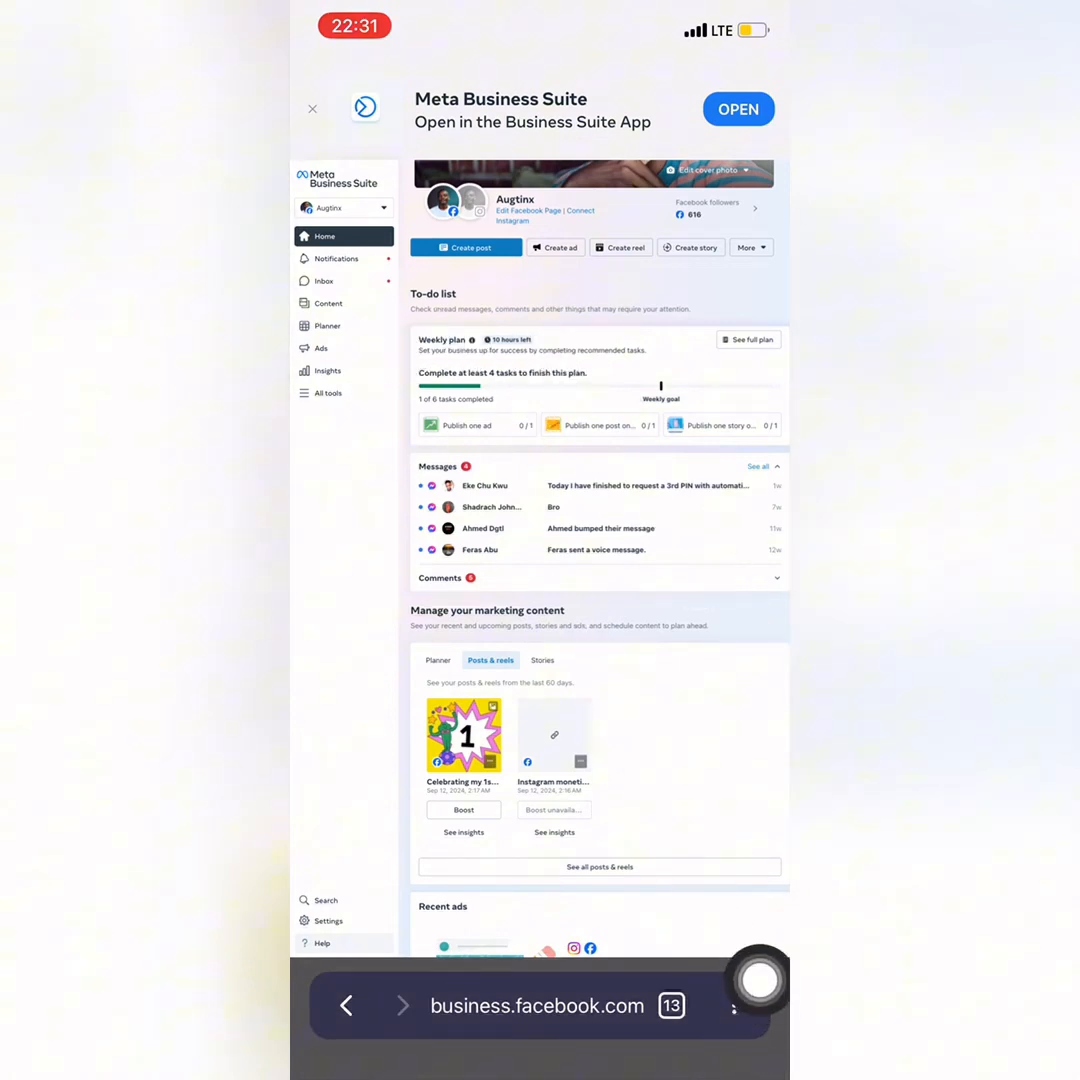
Dismiss the Open in app banner and reach the Augtinx Page settings listing its assigned people.
{"action": "left_click", "coordinate": [734, 1004]}
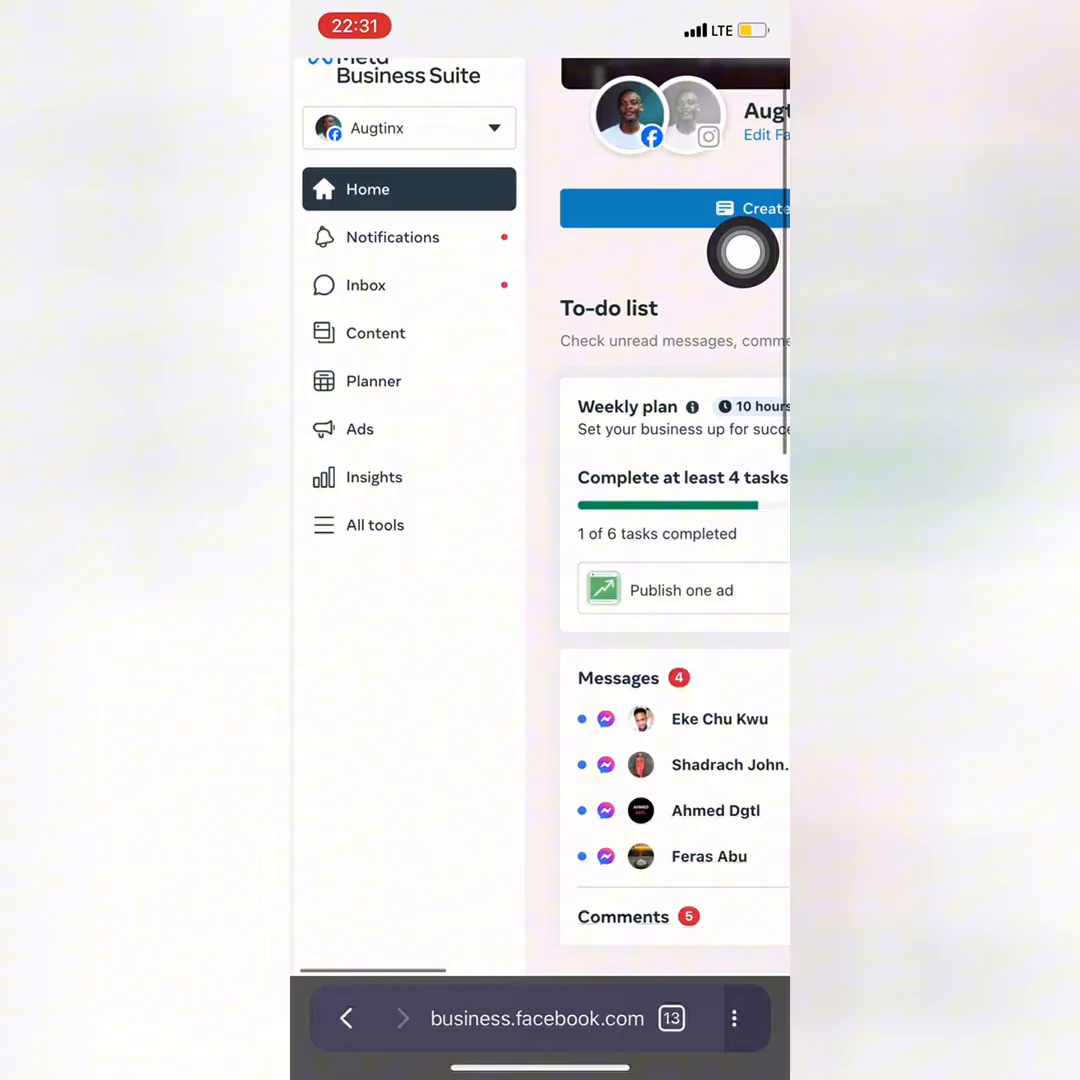
{"action": "scroll", "scroll_direction": "down", "scroll_amount": 3}
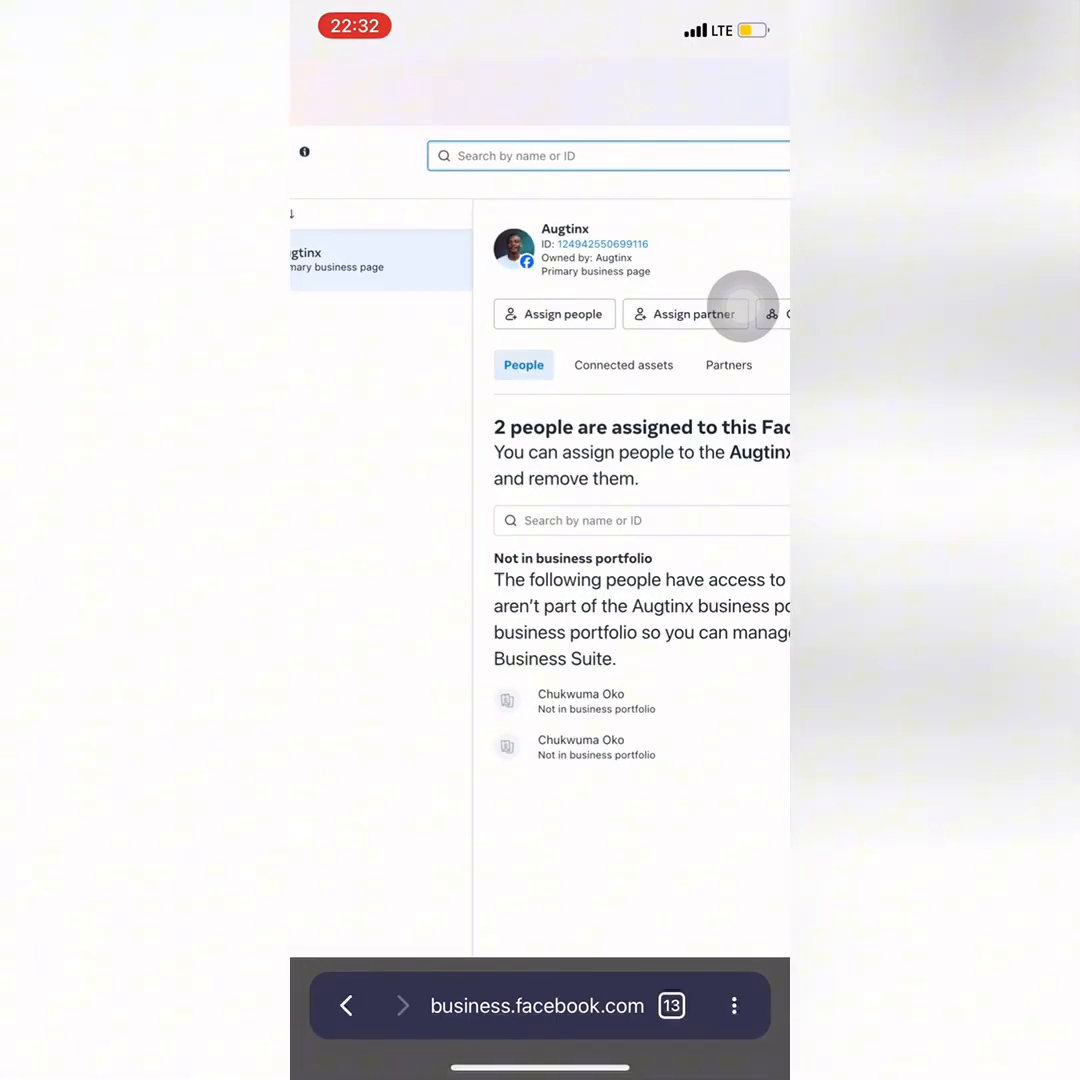
View the Augtinx Page details and request its removal from the business portfolio.
{"action": "scroll", "scroll_direction": "left", "scroll_amount": 3}
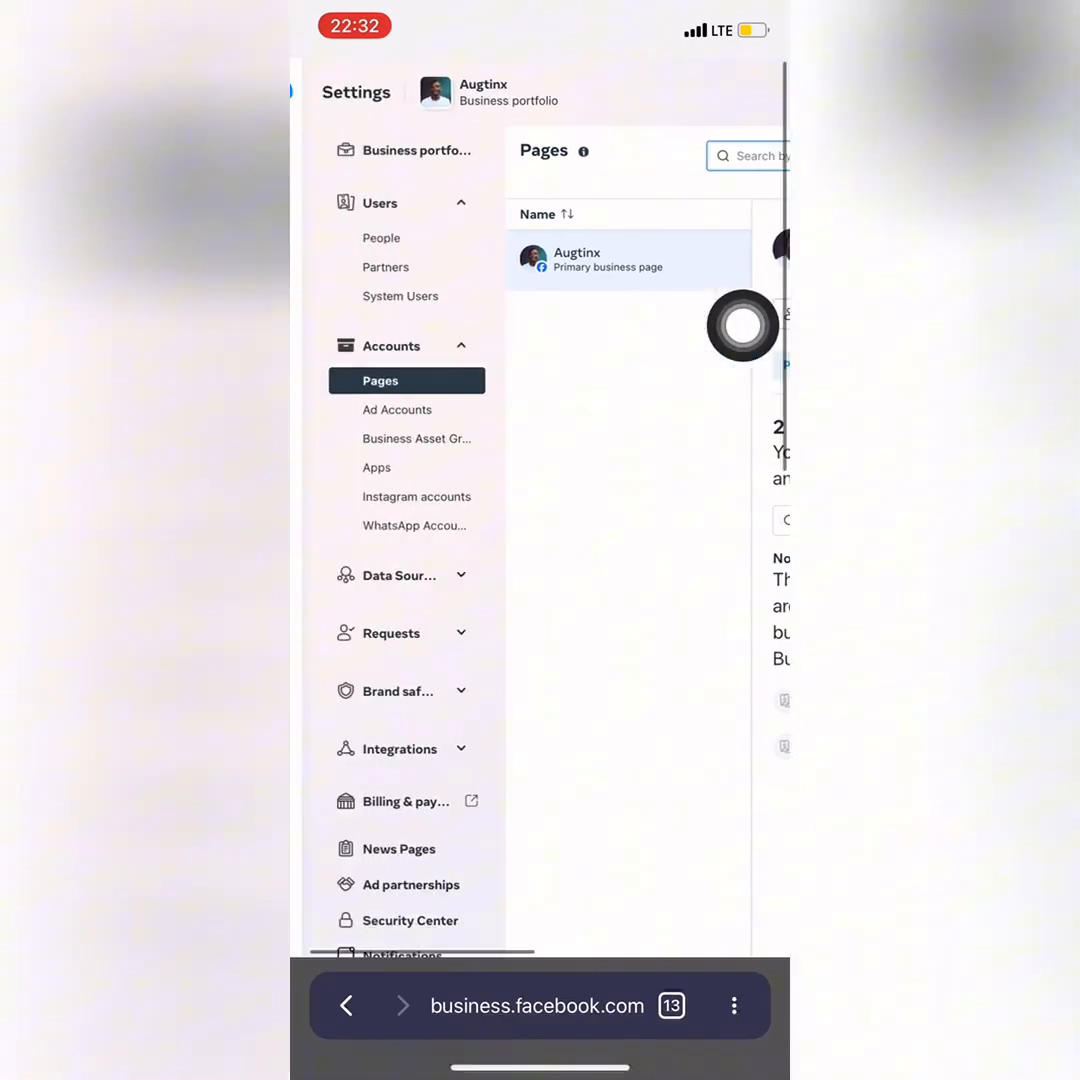
{"action": "left_click", "coordinate": [608, 260]}
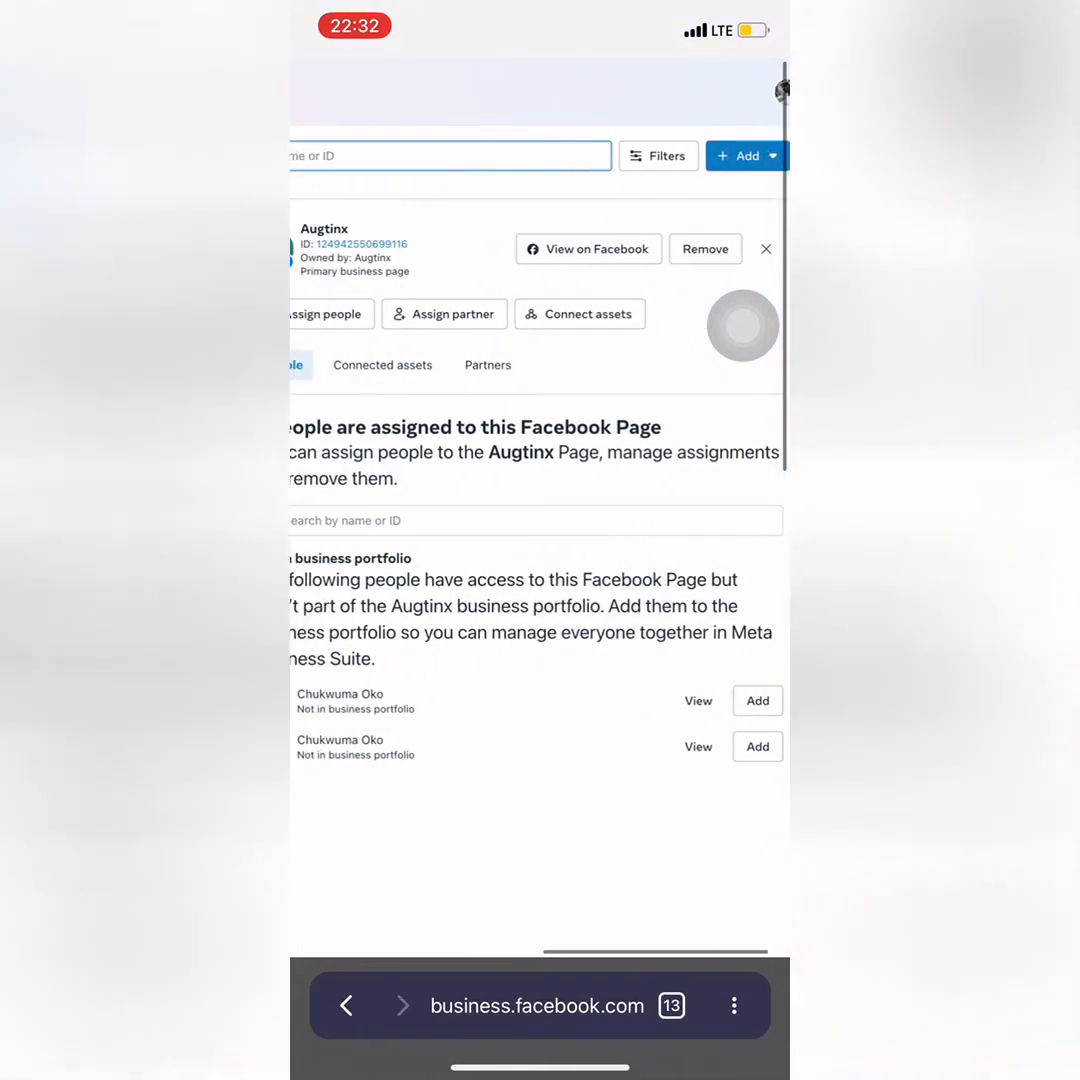
{"action": "scroll", "scroll_direction": "right", "scroll_amount": 3}
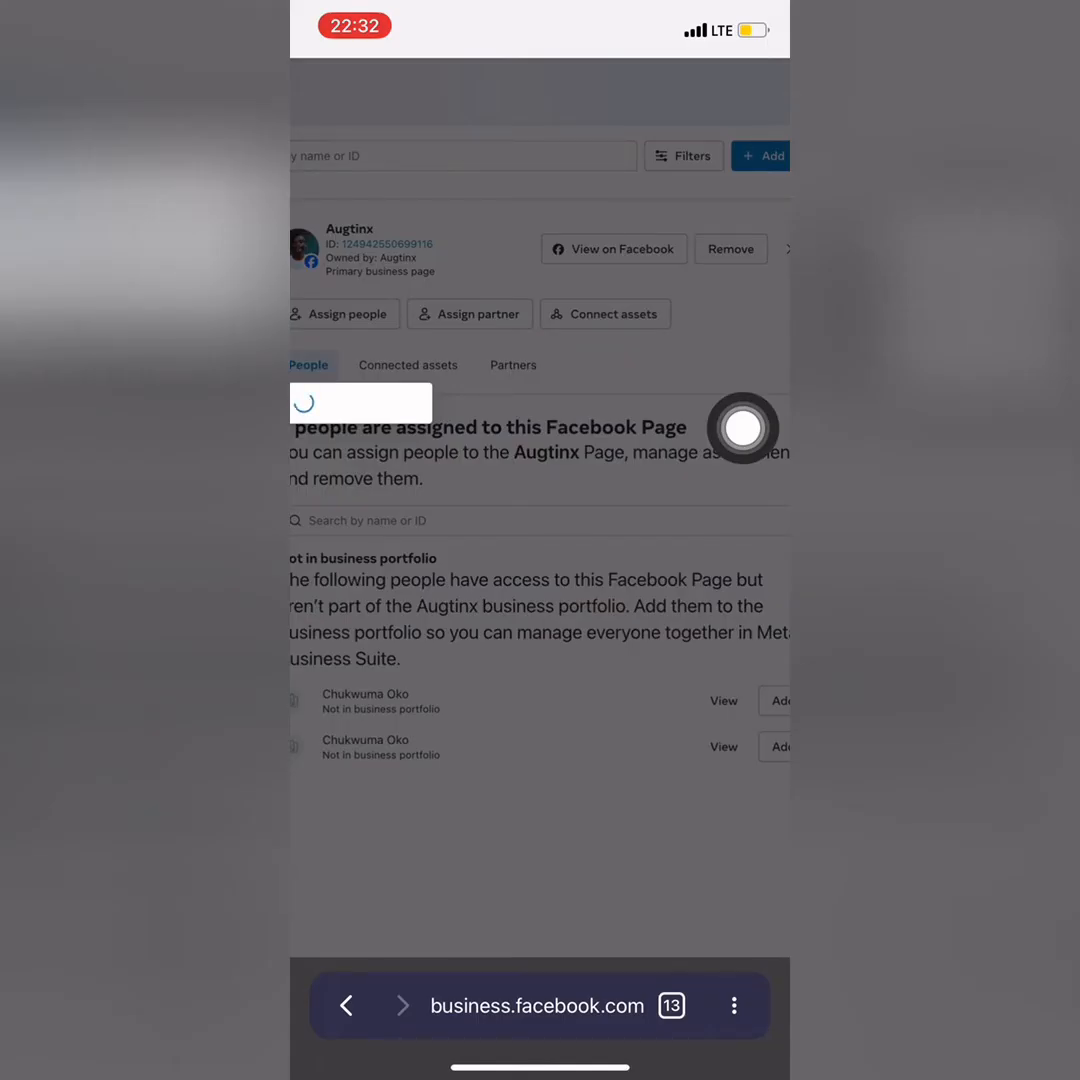
{"action": "left_click", "coordinate": [730, 250]}
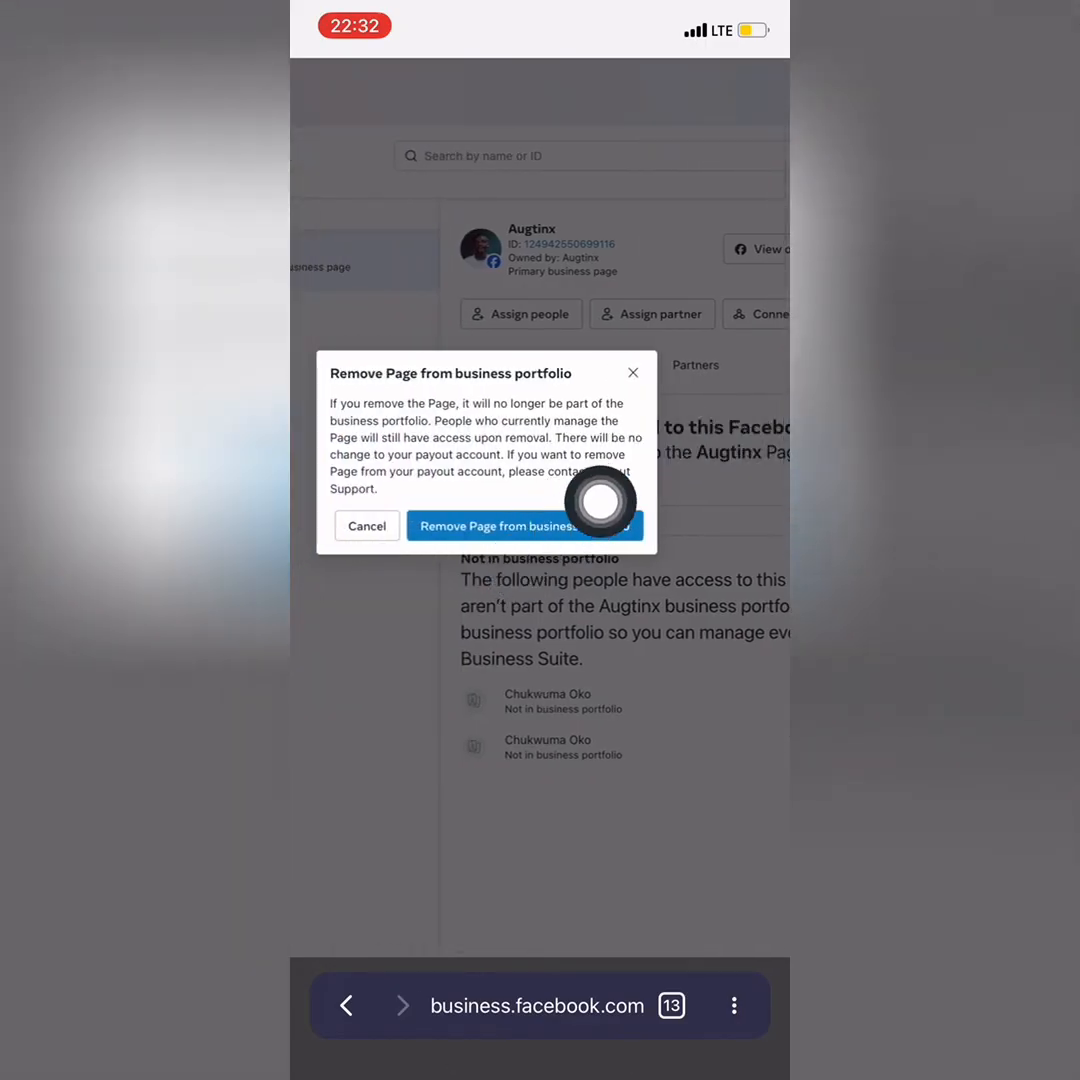
Confirm removing the Augtinx Page from the portfolio and return to the phone's home screen.
{"action": "left_click", "coordinate": [524, 524]}
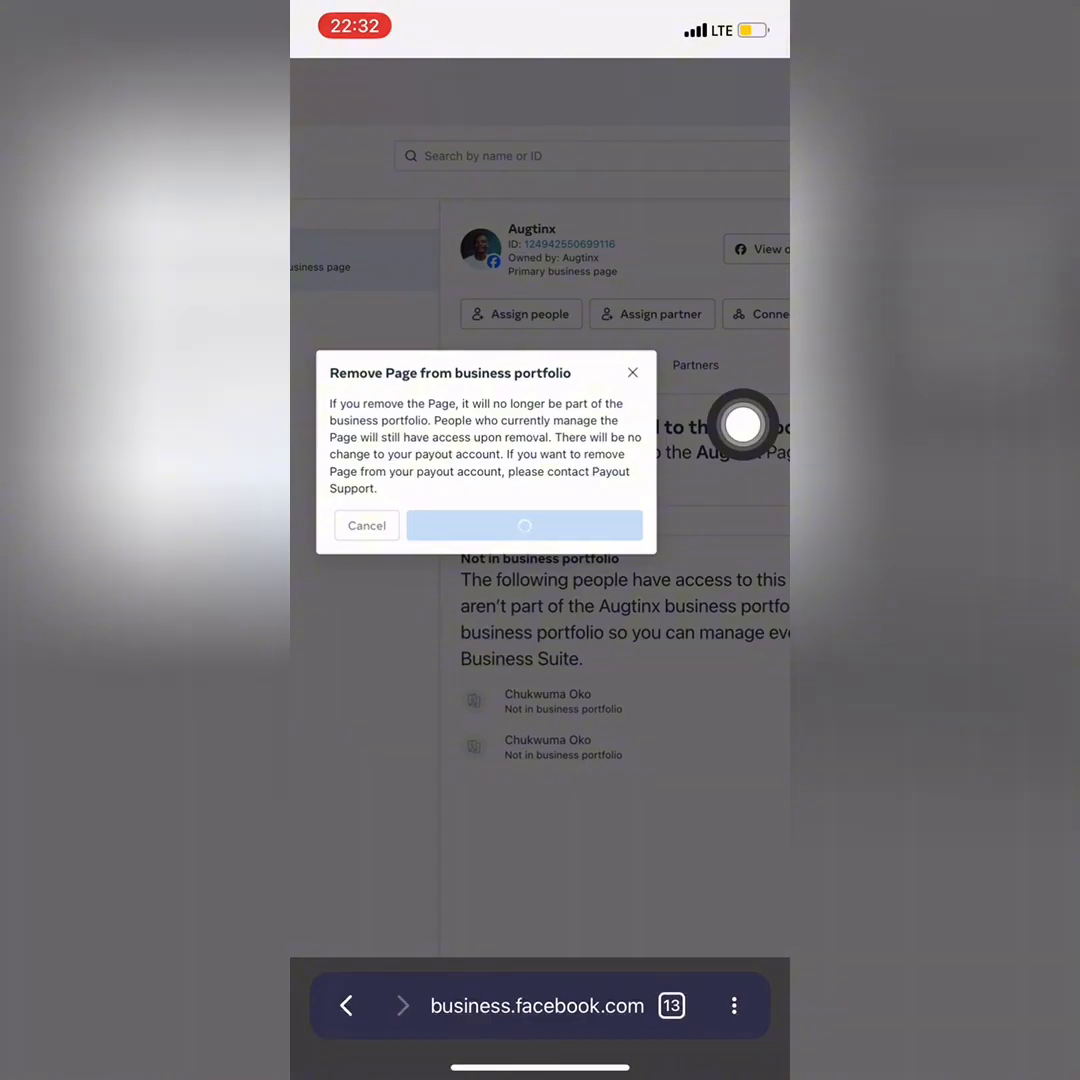
{"action": "left_click", "coordinate": [524, 524]}
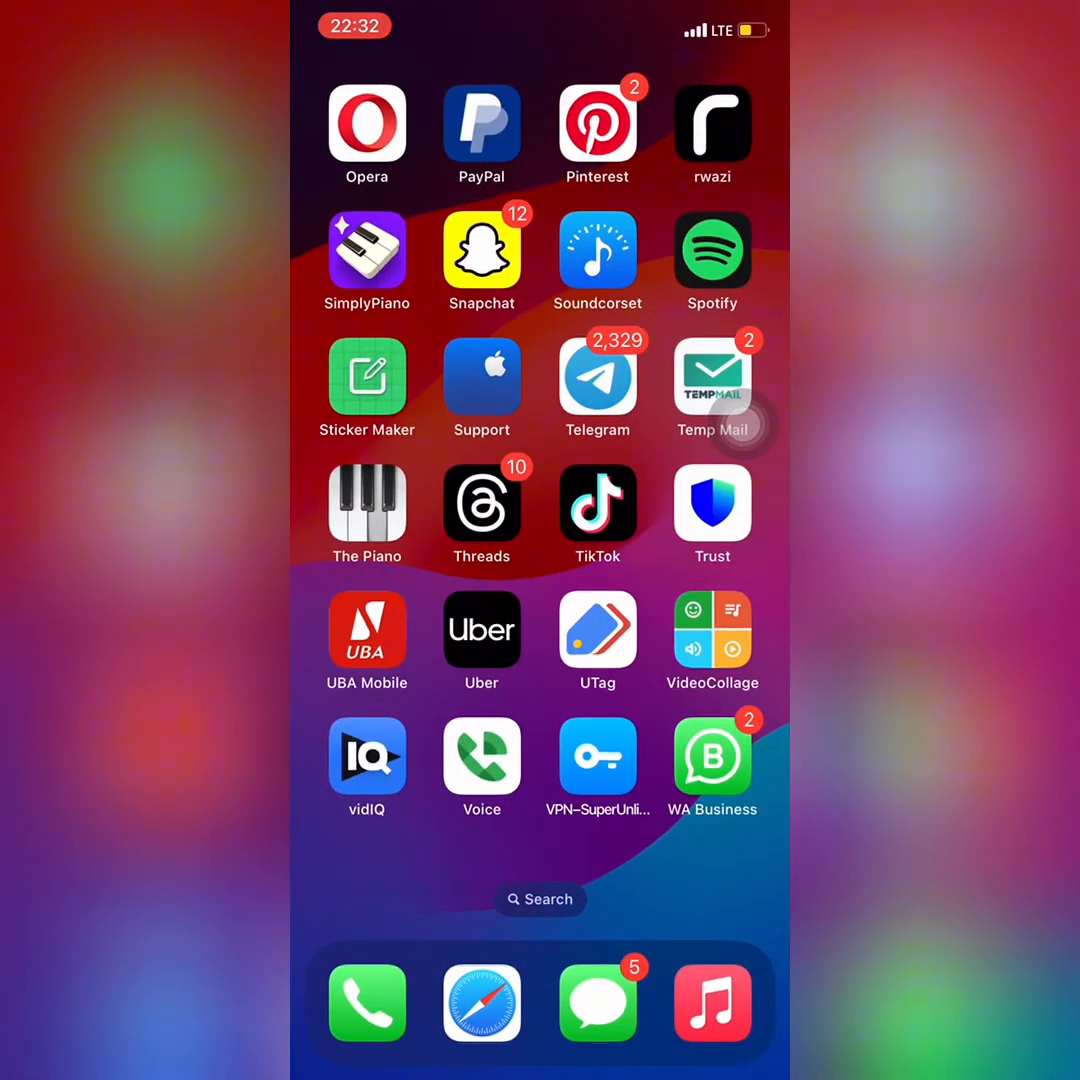
Launch the Facebook app from the next Home Screen page and view its notifications.
{"action": "scroll", "scroll_direction": "left", "scroll_amount": 3}
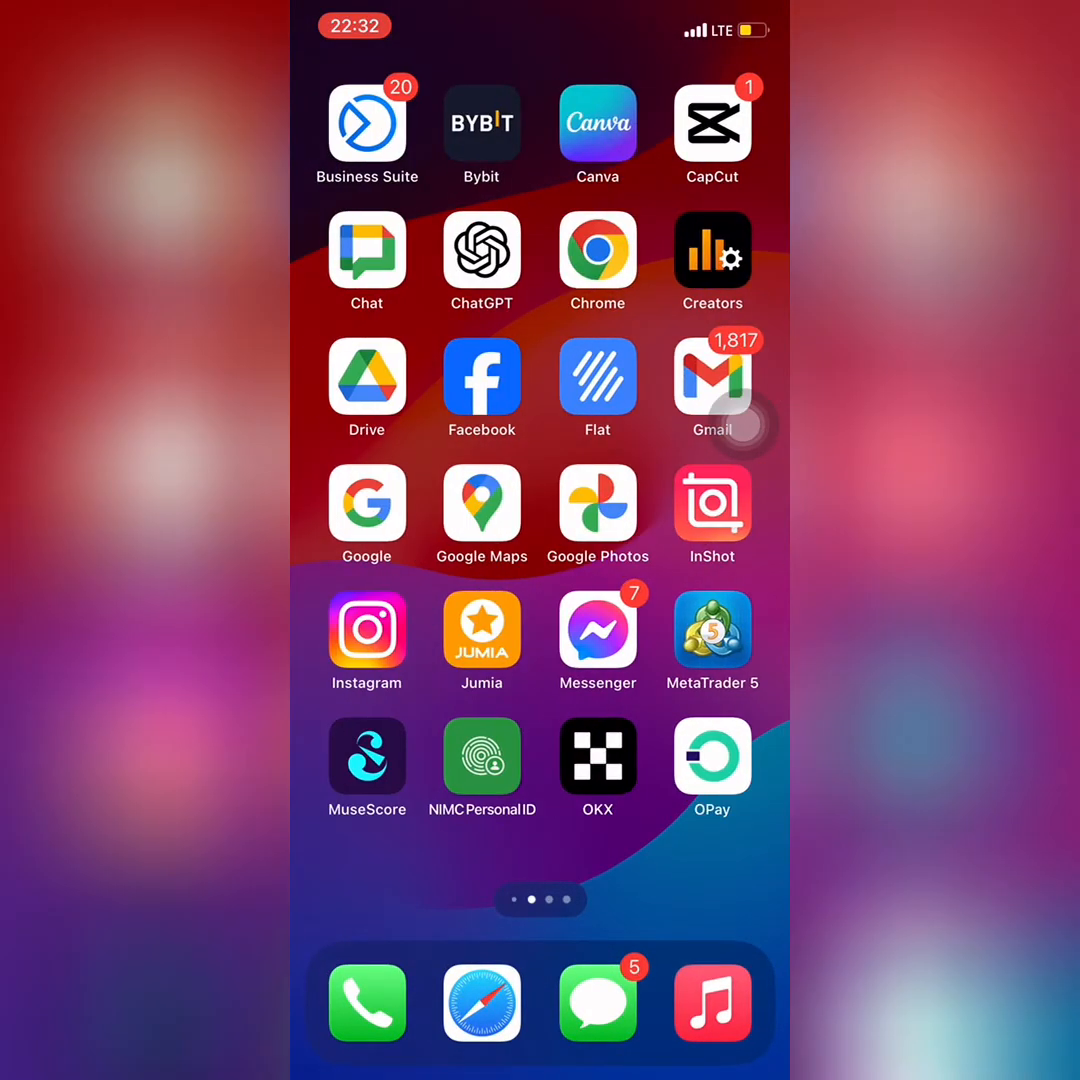
{"action": "left_click", "coordinate": [480, 388]}
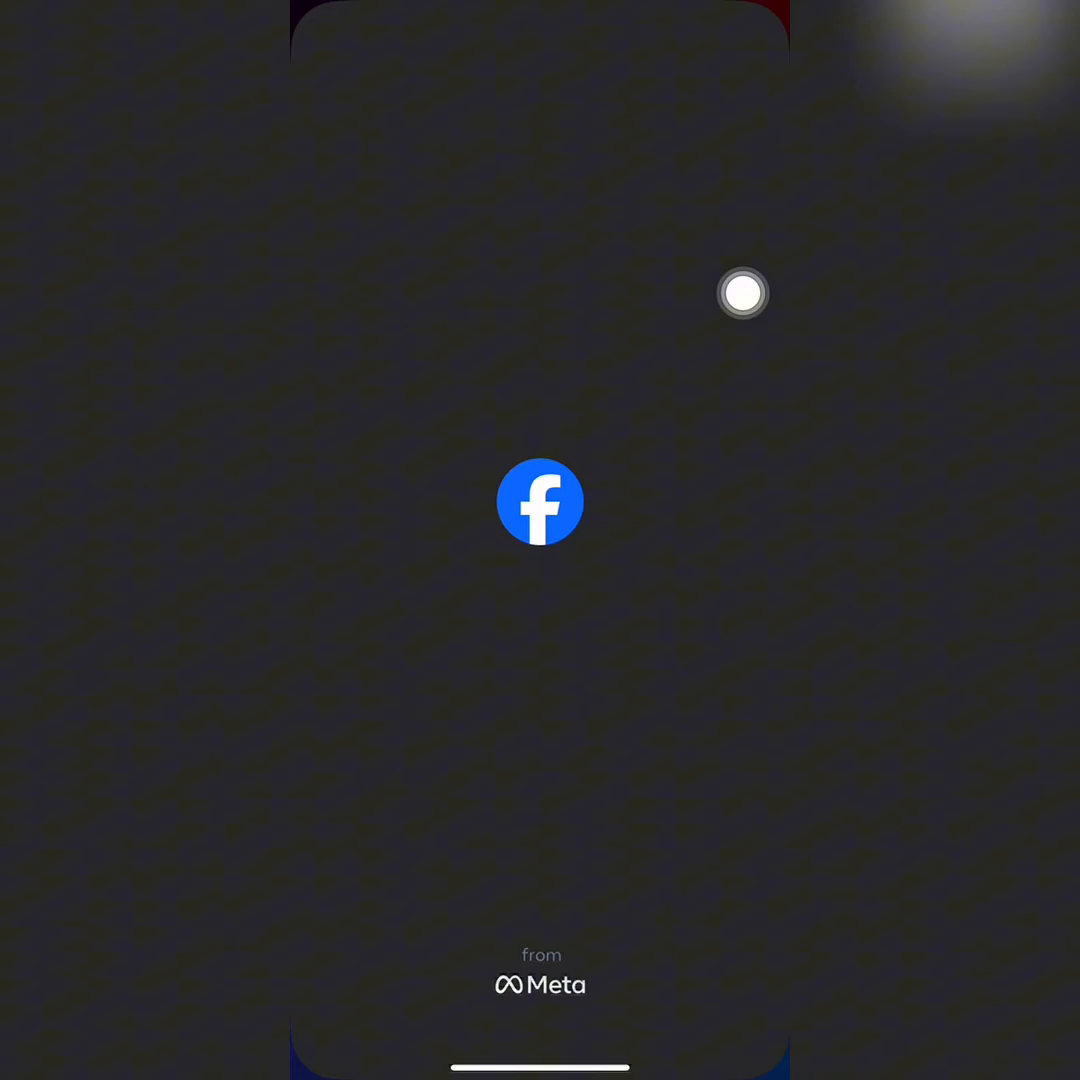
{"action": "left_click", "coordinate": [540, 500]}
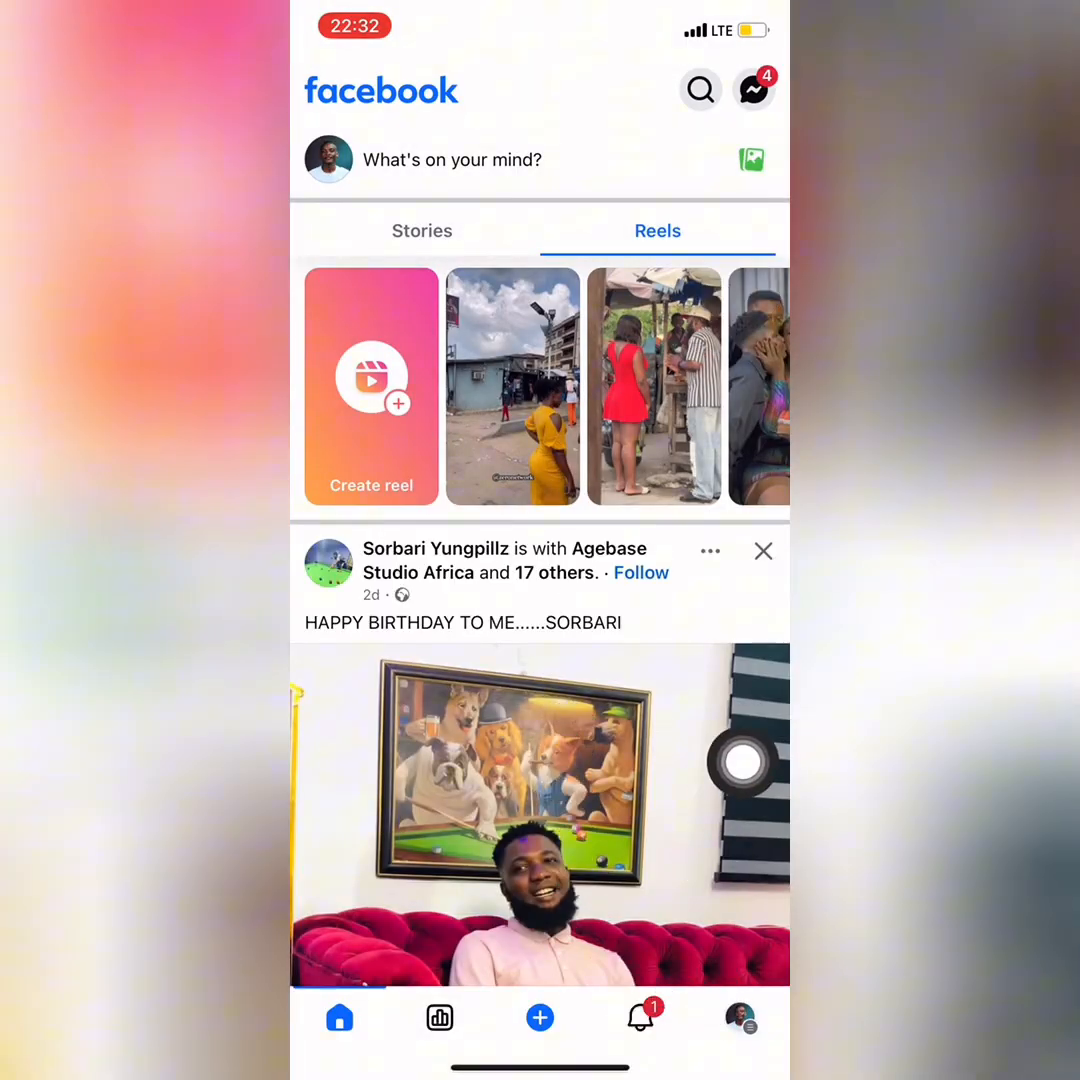
{"action": "left_click", "coordinate": [640, 1016]}
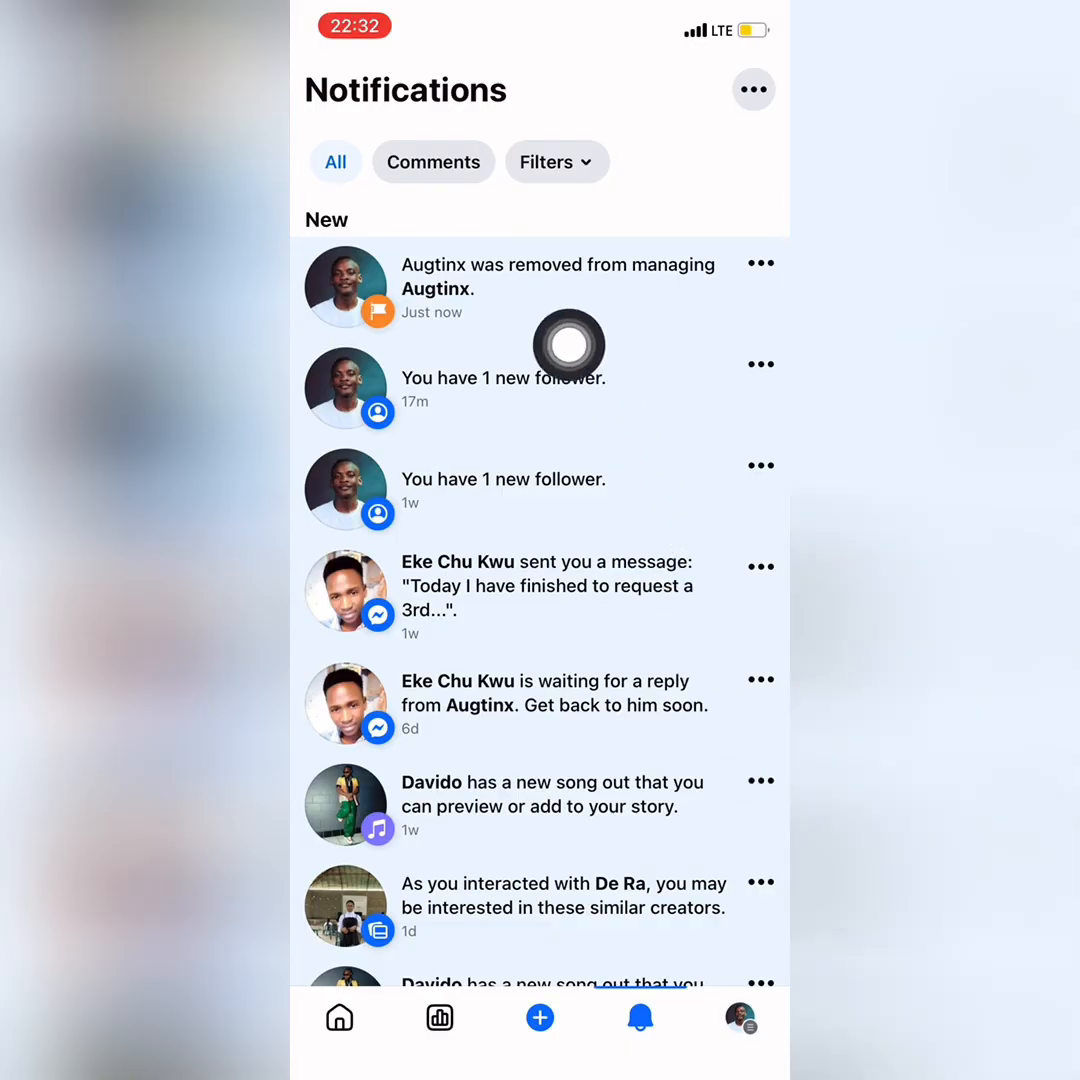
{"action": "mouse_move", "coordinate": [704, 324]}
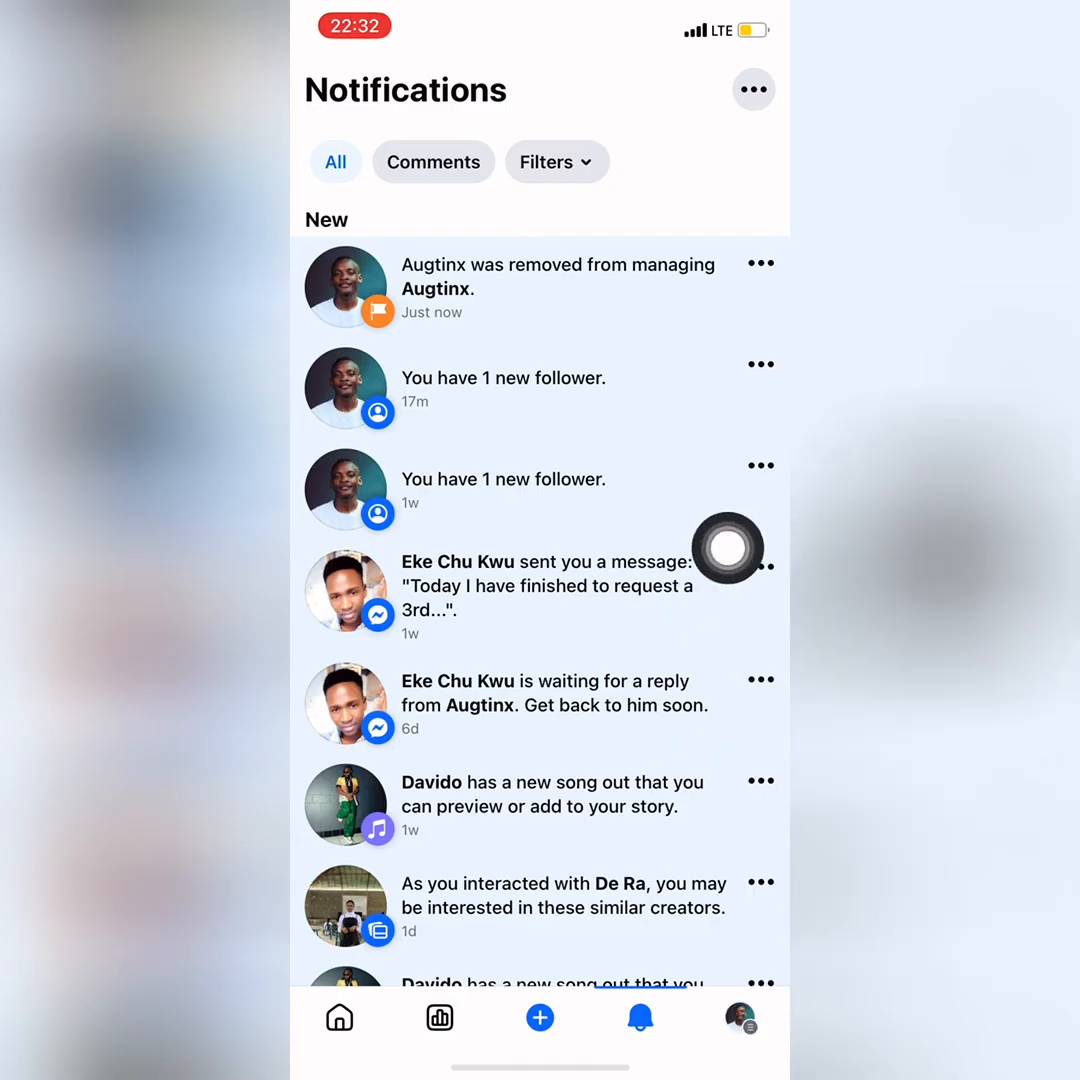
Go from the account menu to the Facebook professional dashboard.
{"action": "left_click", "coordinate": [740, 1016]}
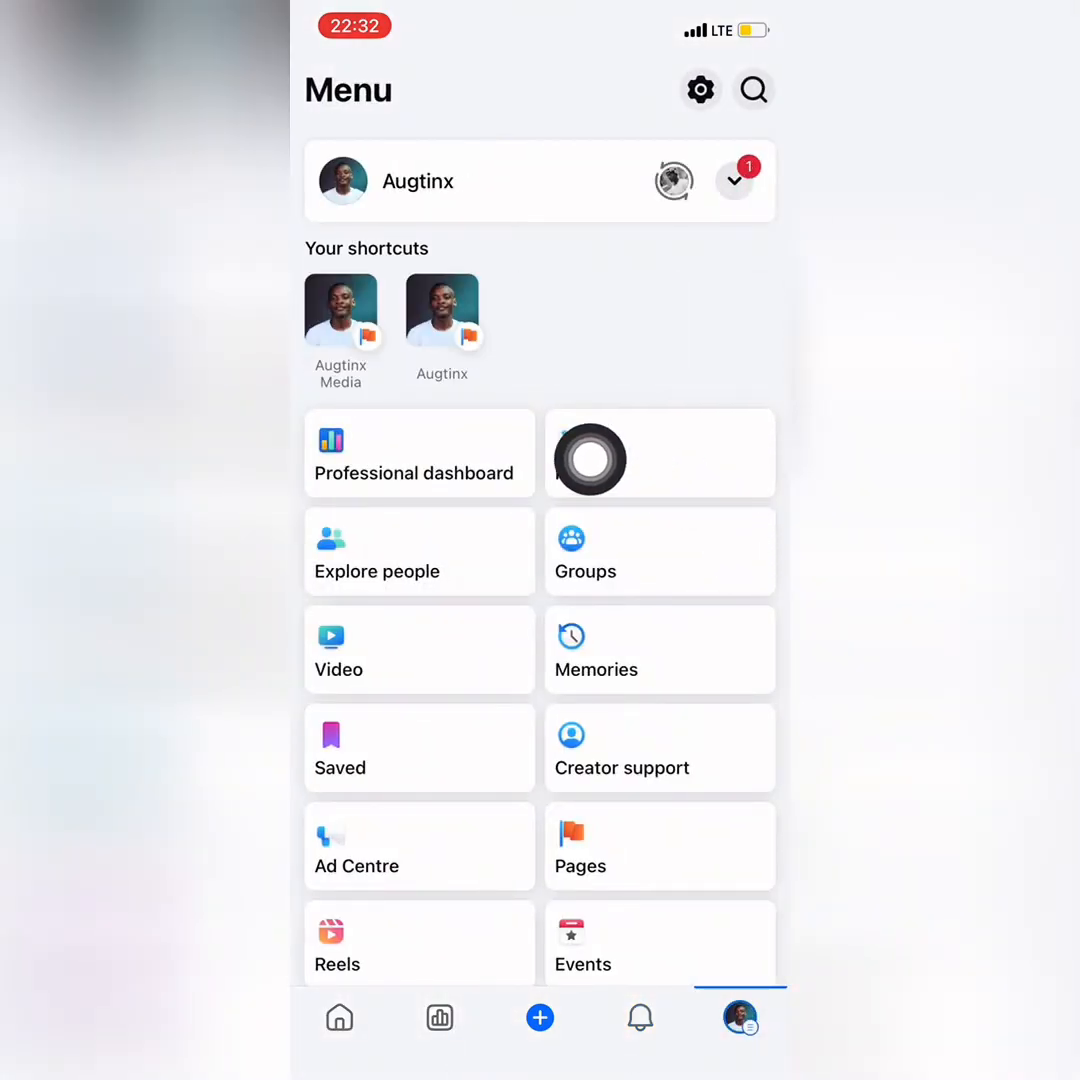
{"action": "left_click", "coordinate": [418, 452]}
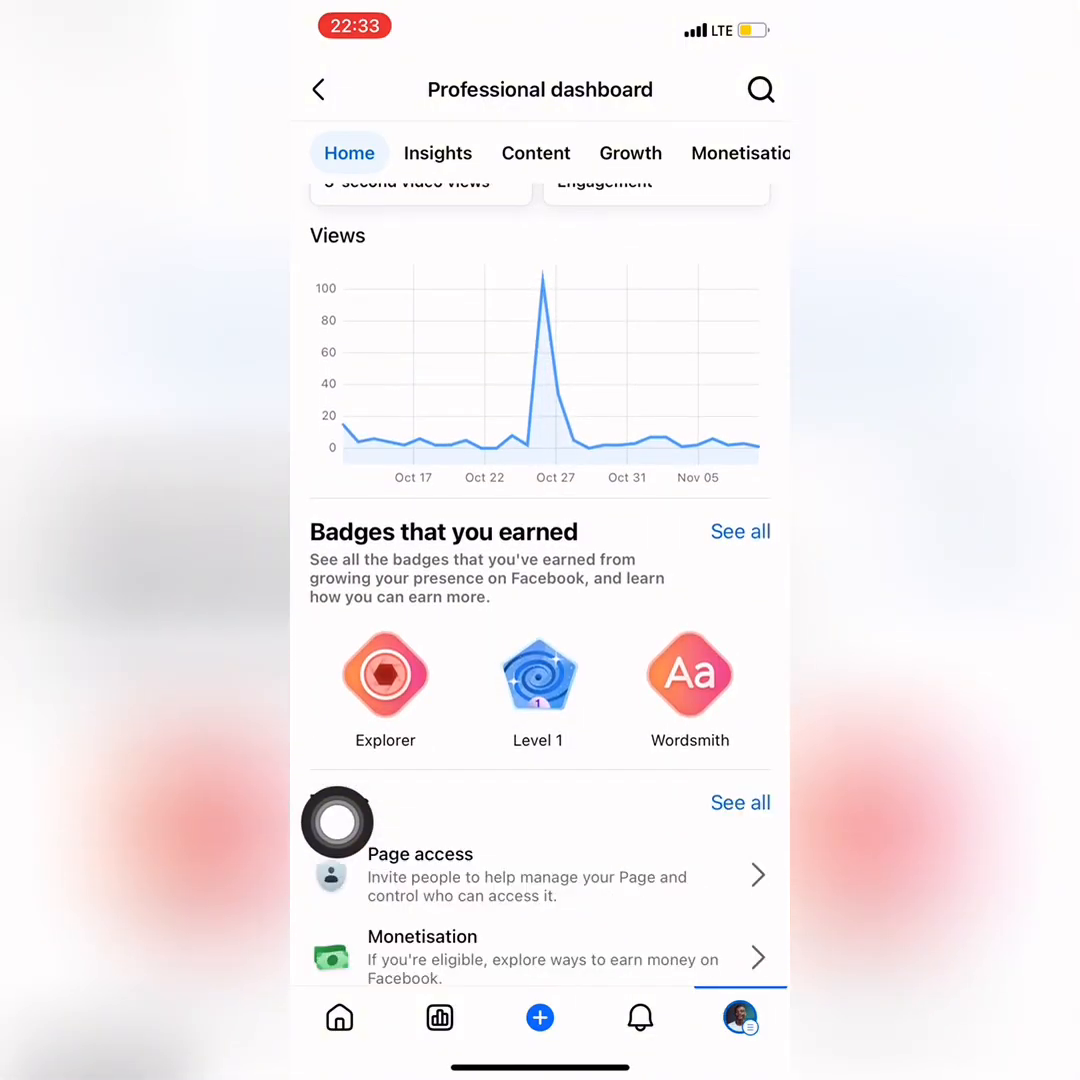
Verify Page access lists no business portfolios, then return to the account menu.
{"action": "scroll", "scroll_direction": "down", "scroll_amount": 3}
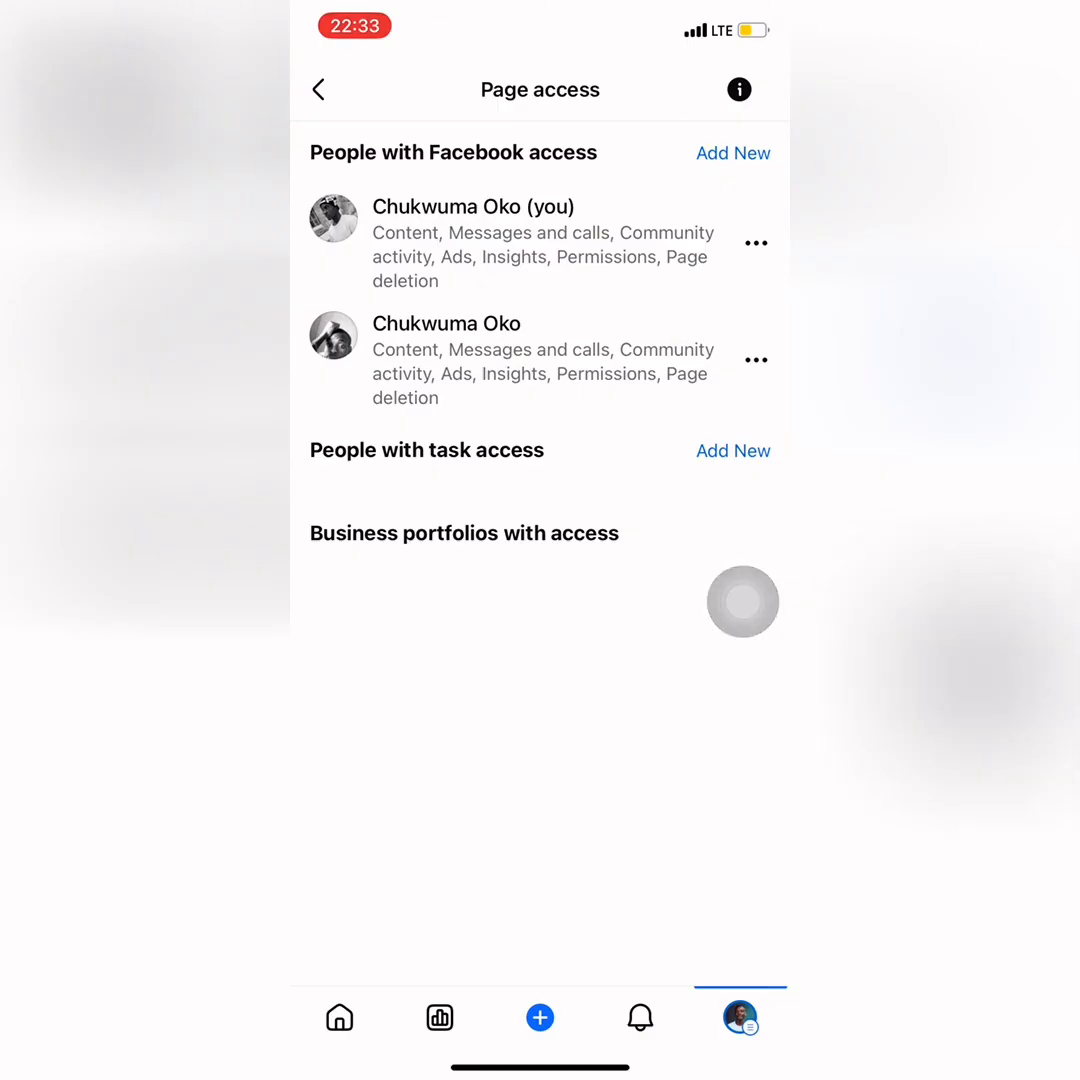
{"action": "left_click", "coordinate": [318, 88]}
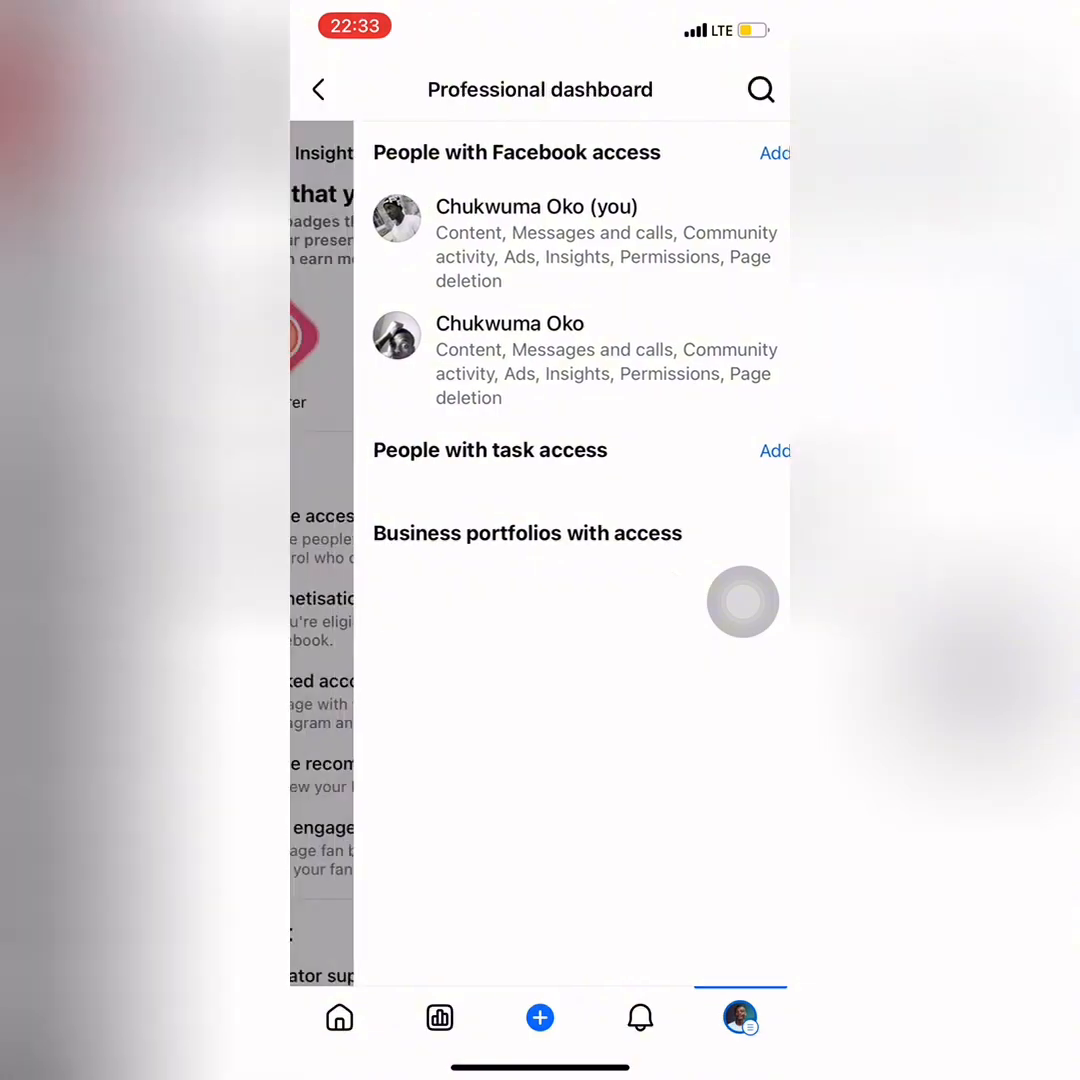
{"action": "left_click", "coordinate": [318, 88]}
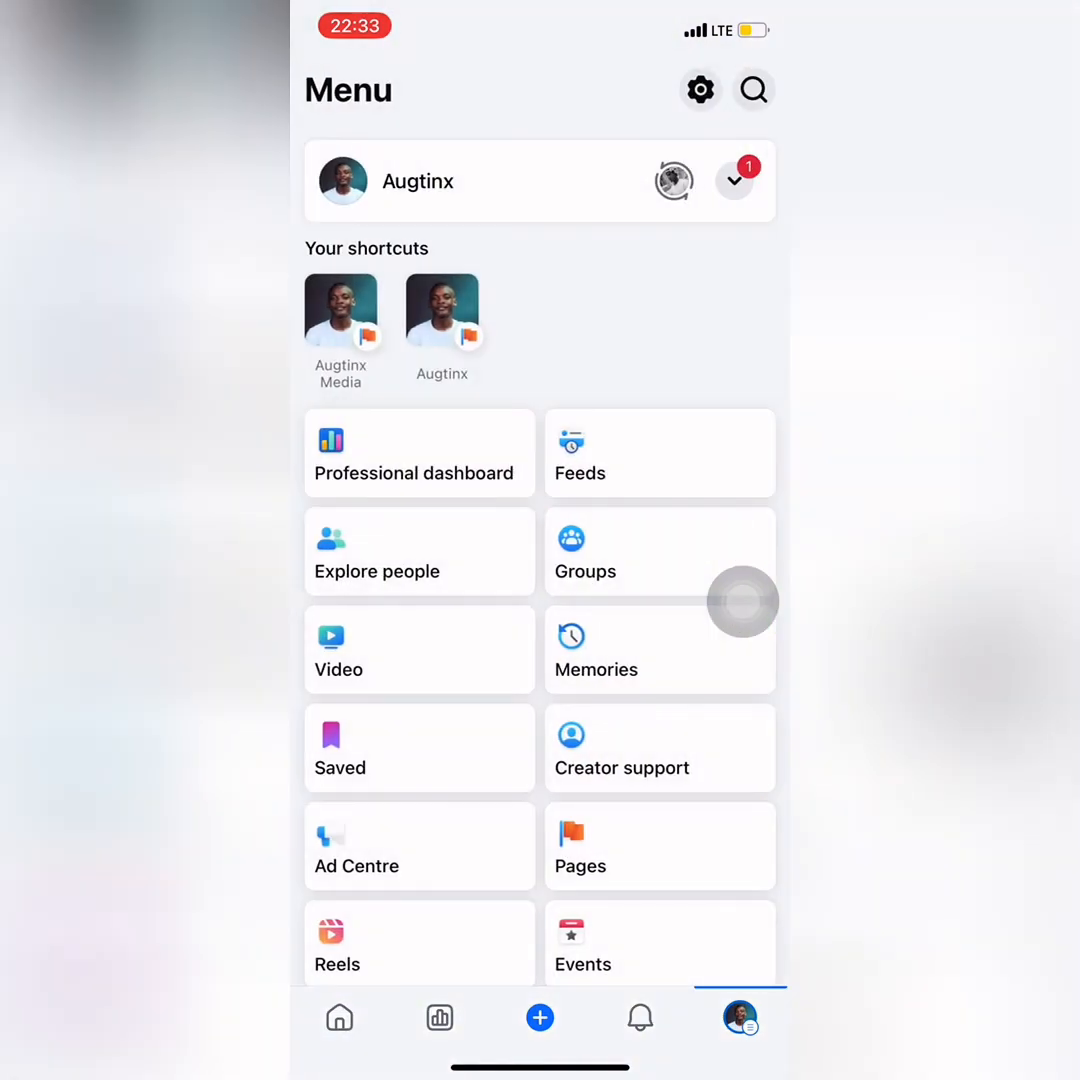